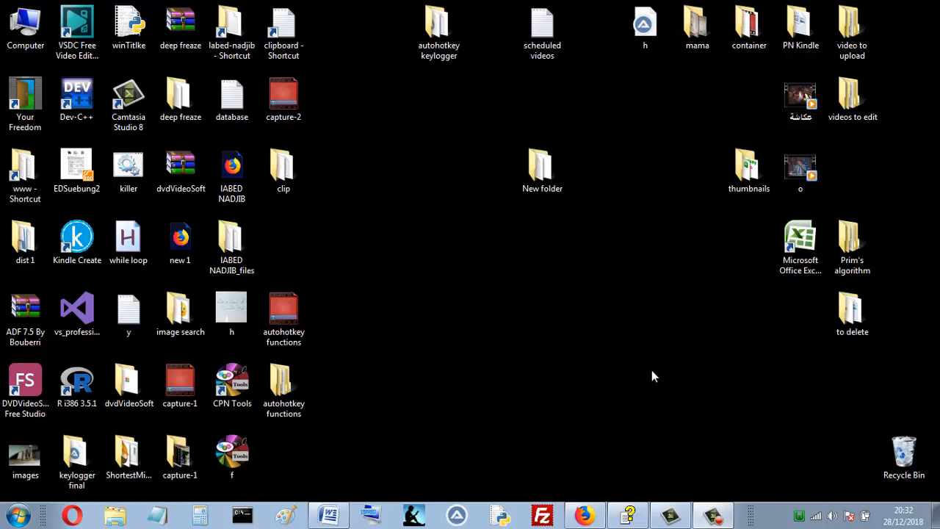
mouse_move(413, 258)
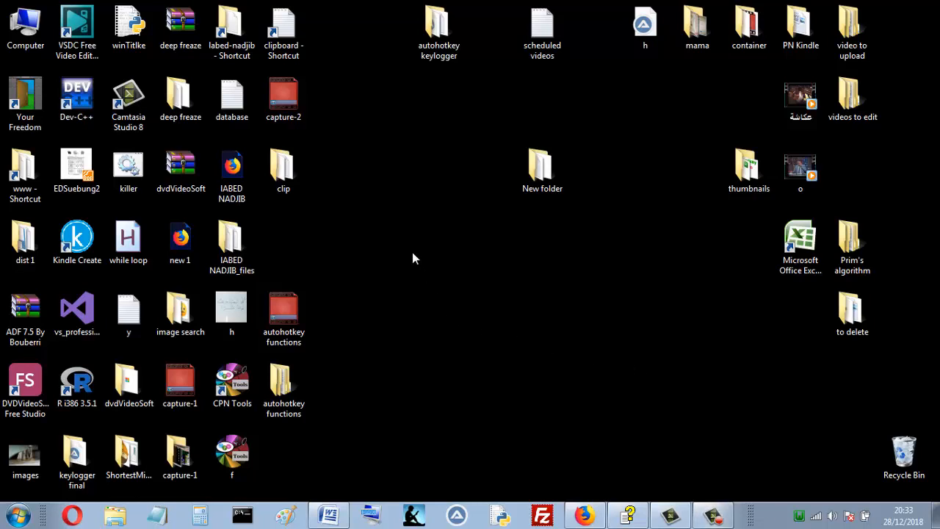
Create a new AutoHotkey script named 'y' on the desktop and show its context menu
right_click(415, 258)
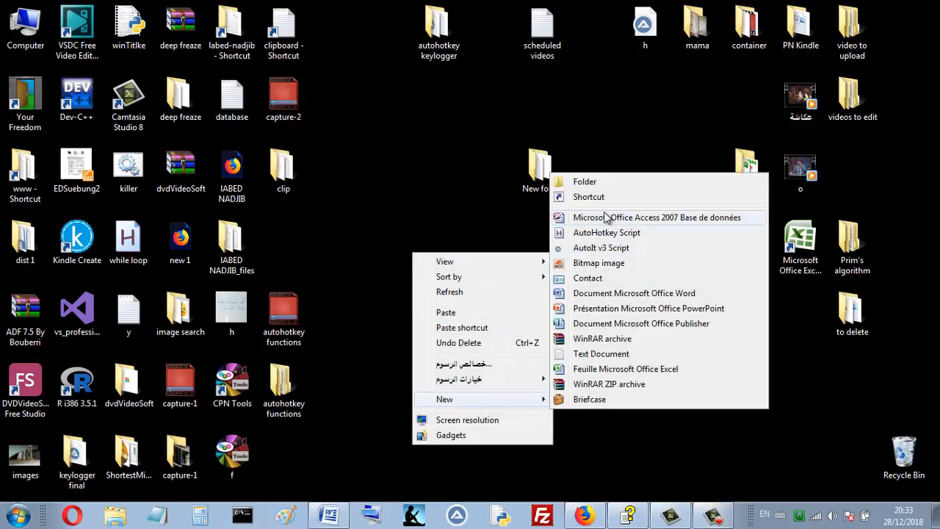
mouse_move(593, 240)
type("y")
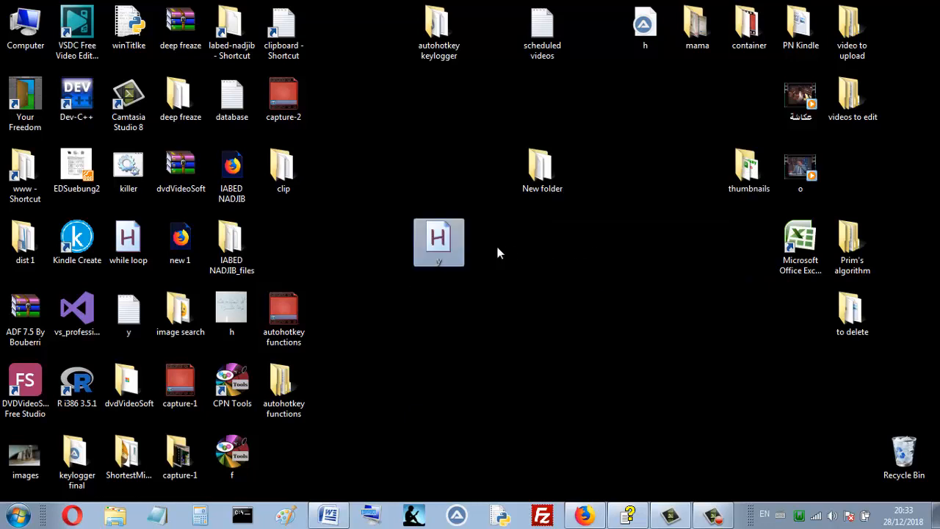
right_click(438, 242)
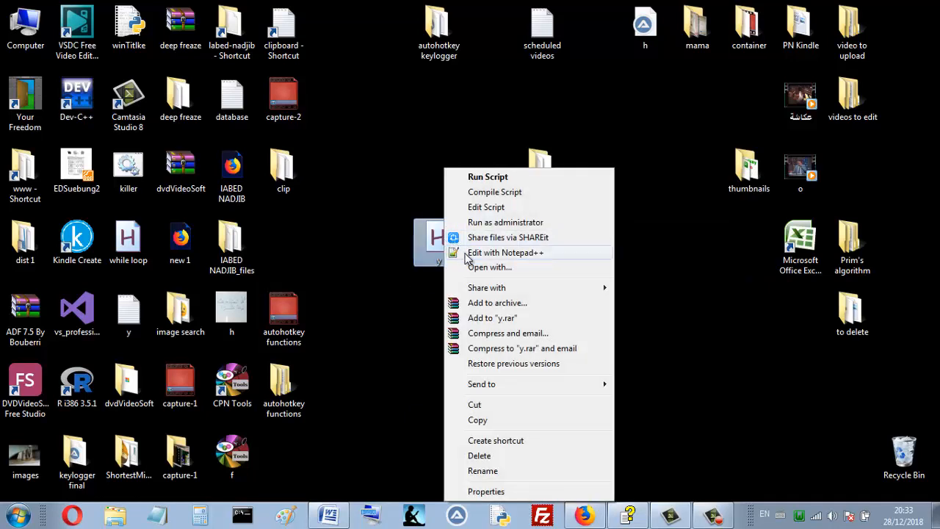
Open y.ahk in Notepad++ and select all four template lines
left_click(505, 252)
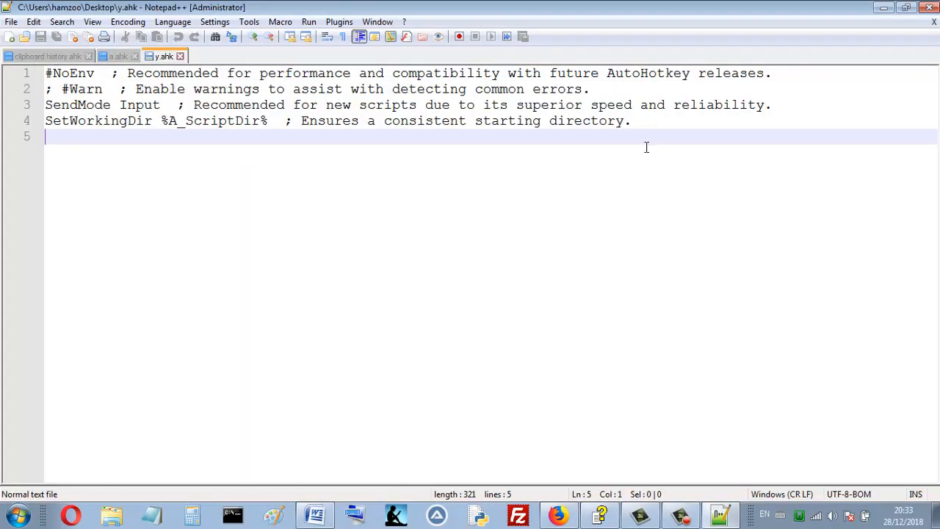
key("ctrl+a")
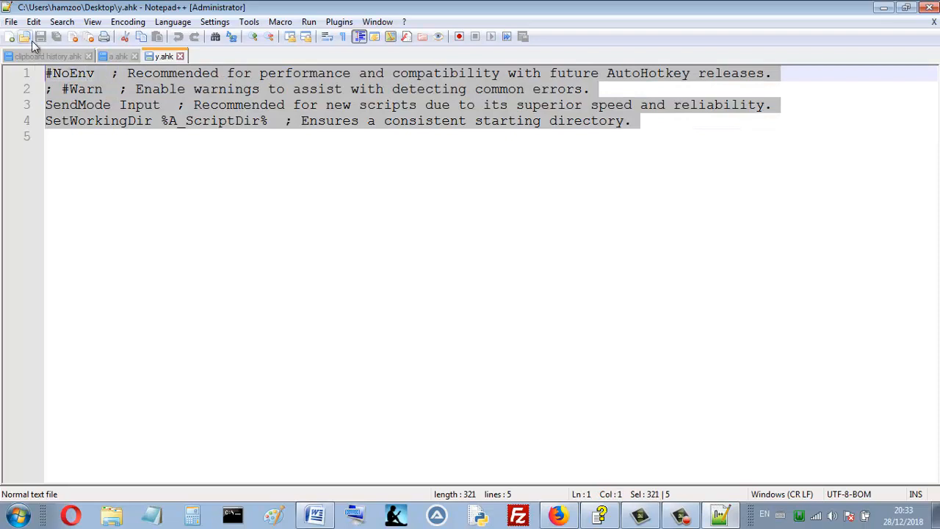
mouse_move(159, 206)
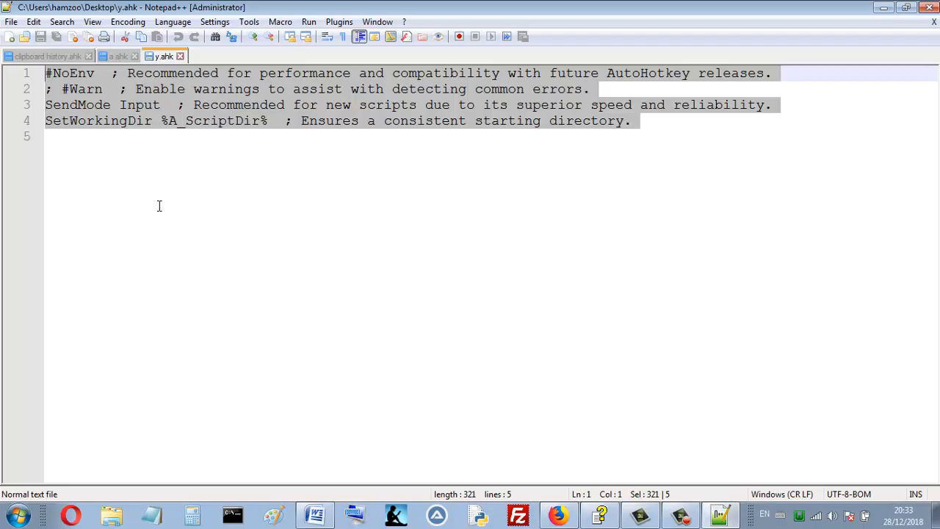
Replace the template with an 'a::' hotkey, 'return', and a partly typed 'MouseGetPos,' line
type("a")
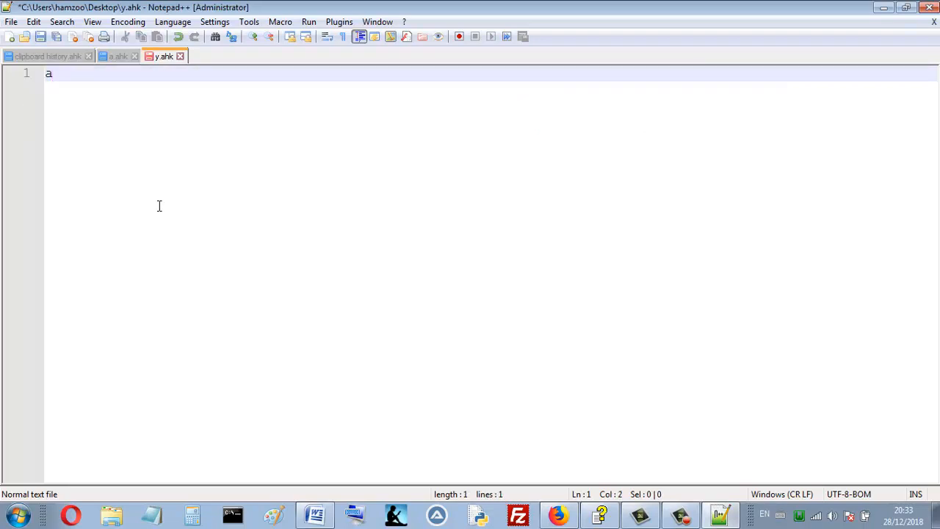
type("::")
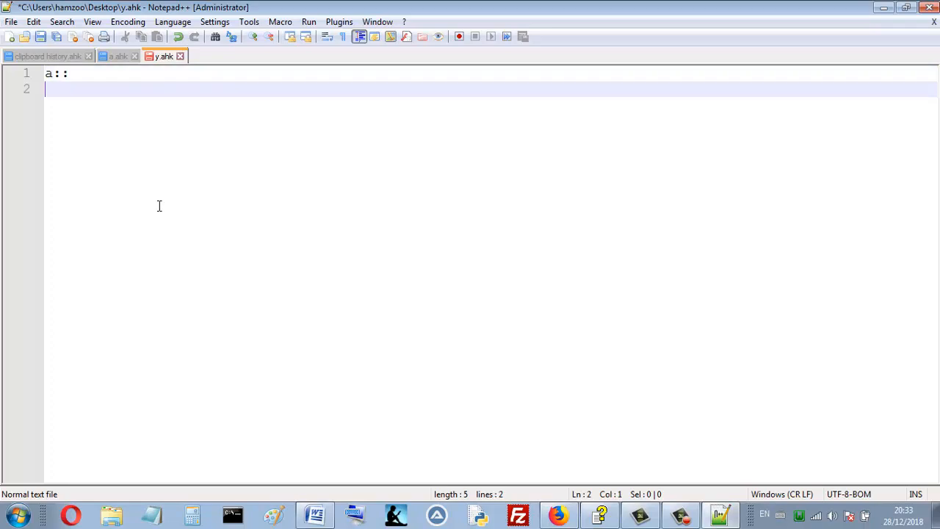
type("retu")
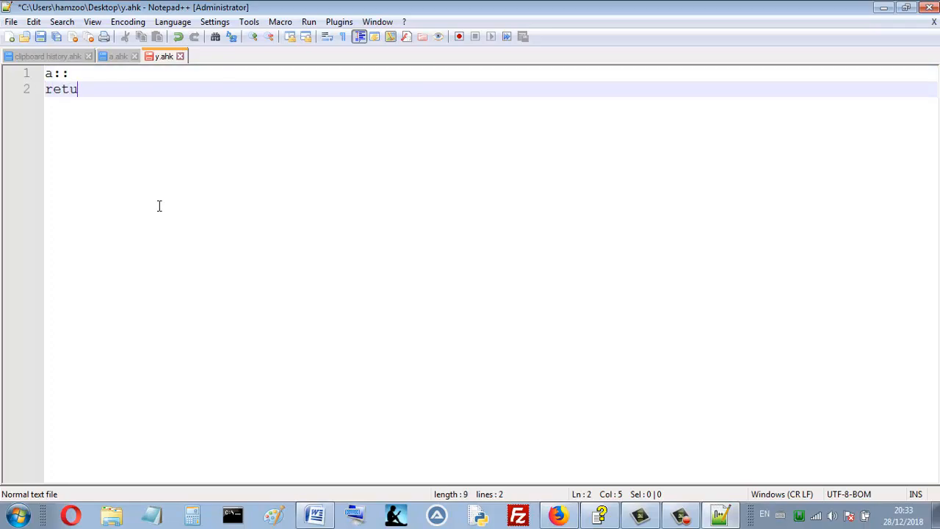
type("rn")
type("M")
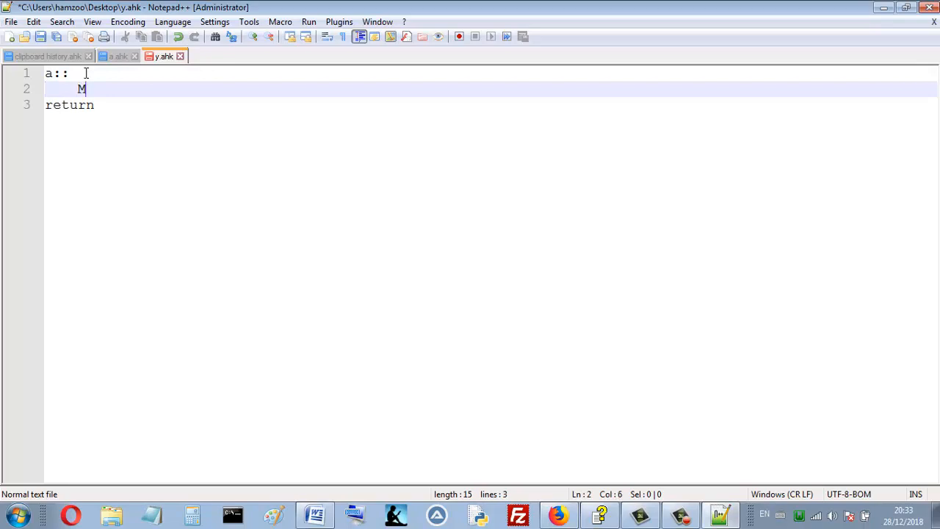
type("ouse")
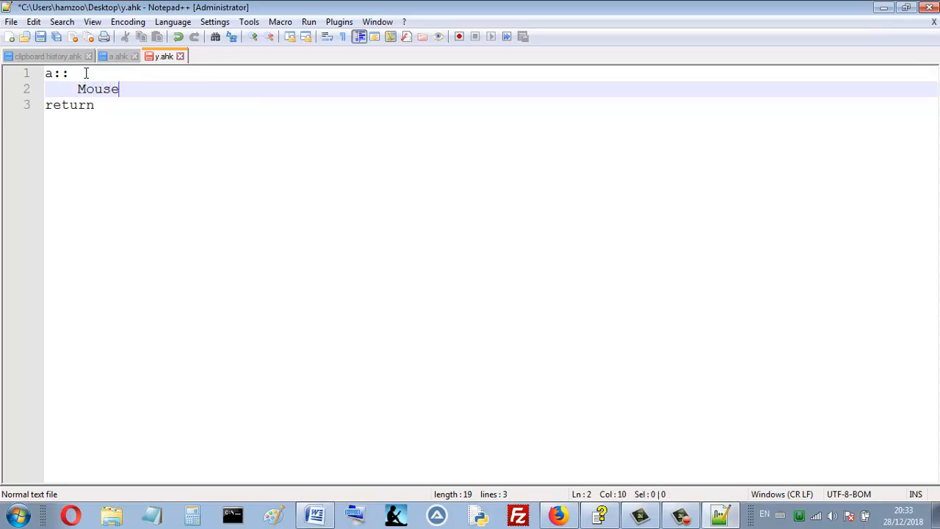
type("GetP")
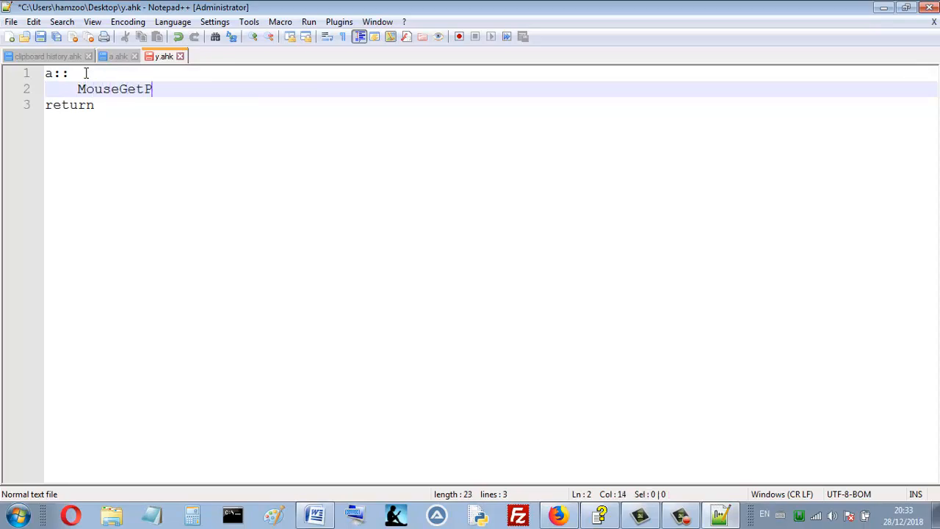
type("os,")
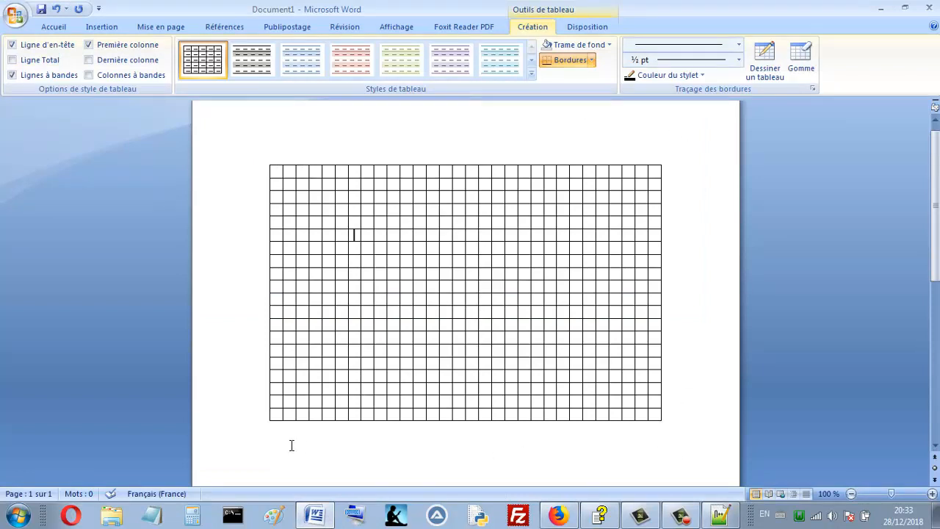
mouse_move(413, 127)
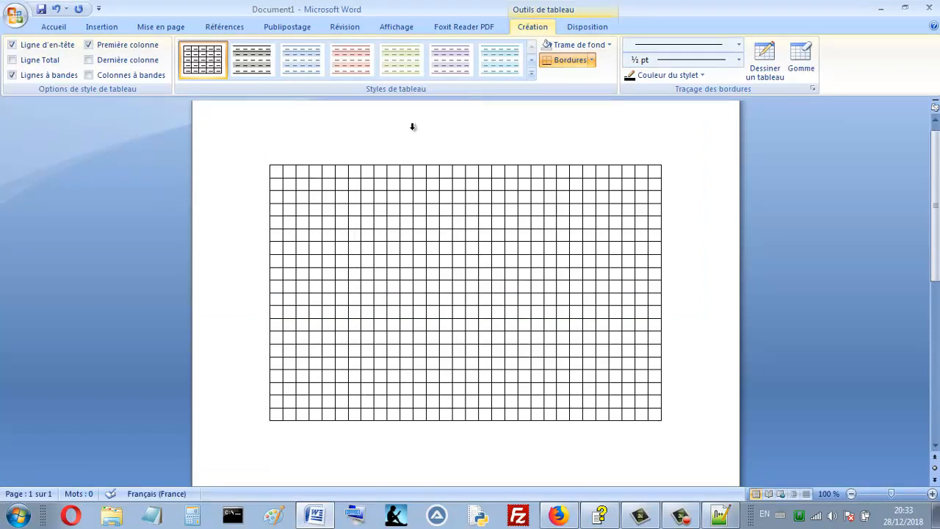
mouse_move(340, 112)
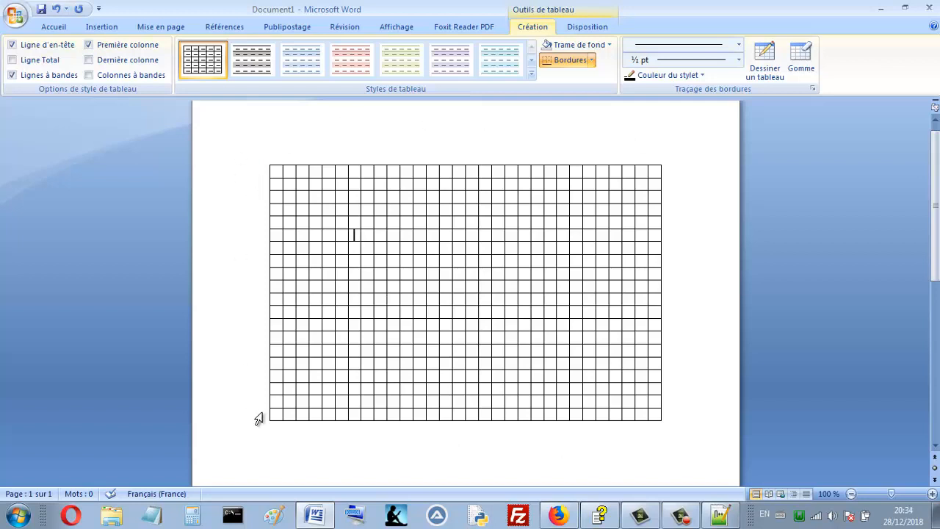
mouse_move(233, 144)
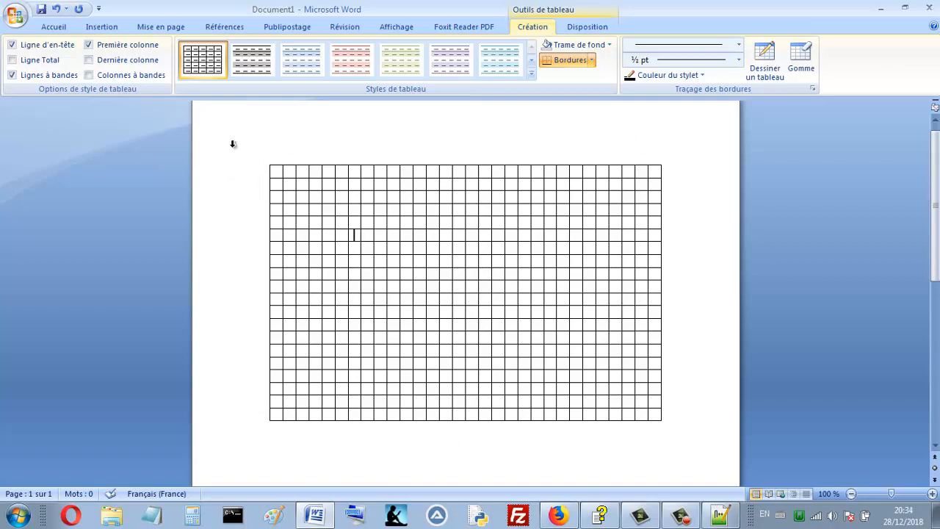
mouse_move(269, 154)
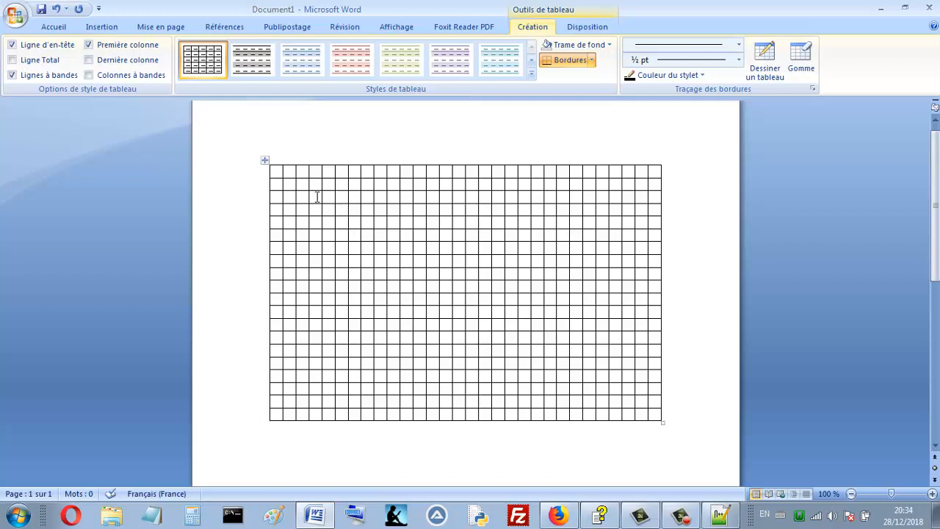
mouse_move(316, 197)
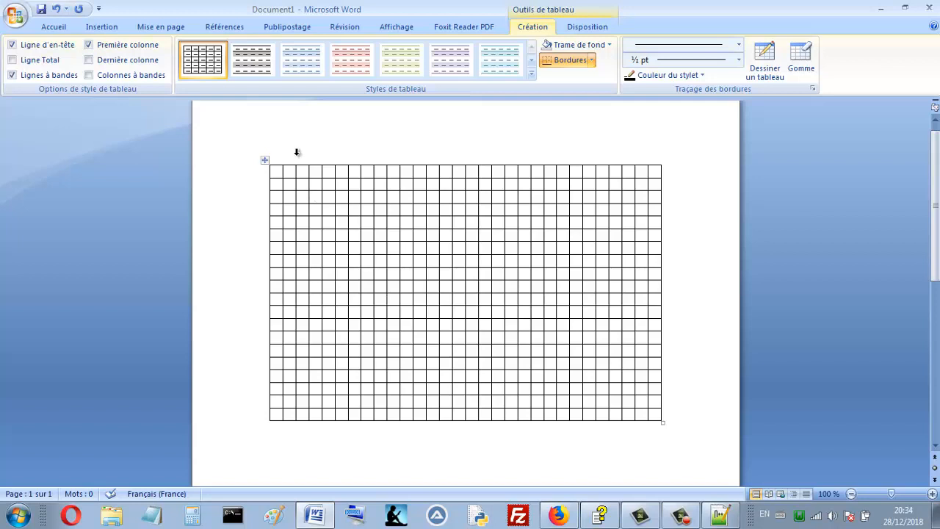
mouse_move(305, 159)
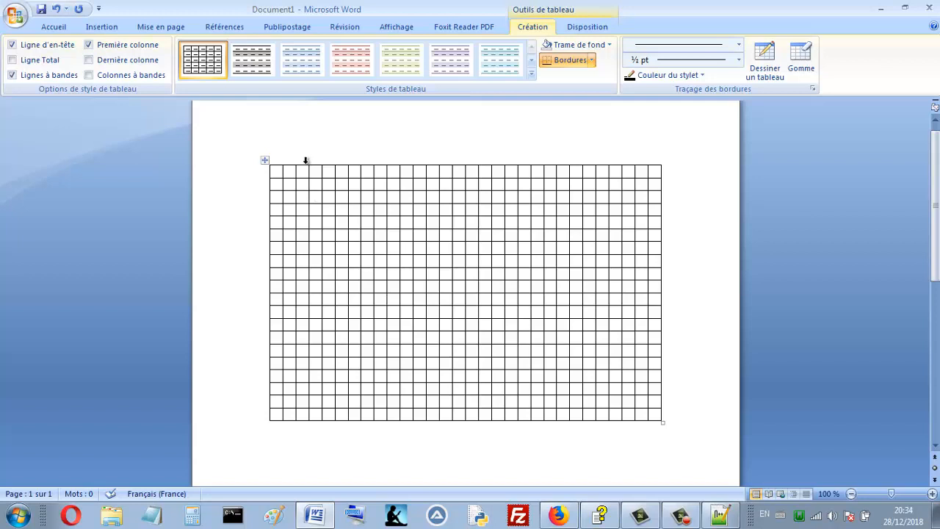
Click into Word's Document1 with the empty grid table
left_click(314, 197)
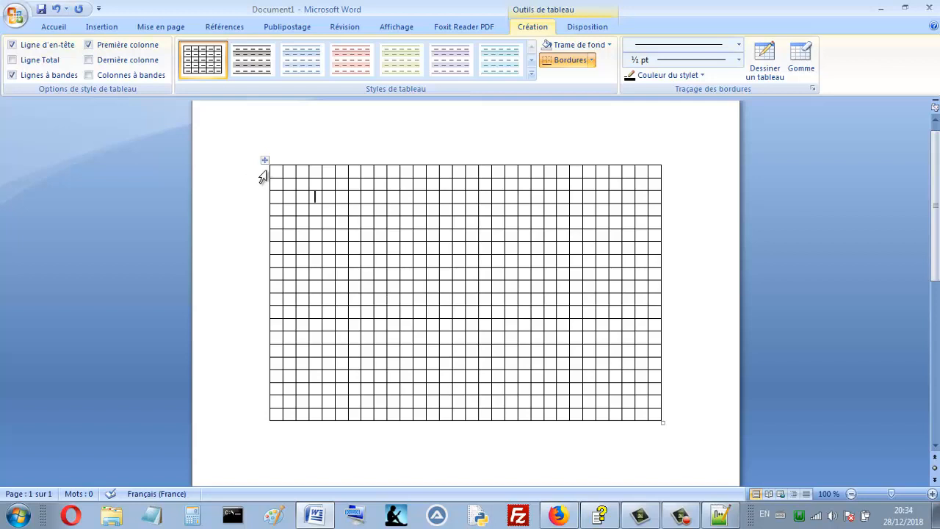
mouse_move(271, 192)
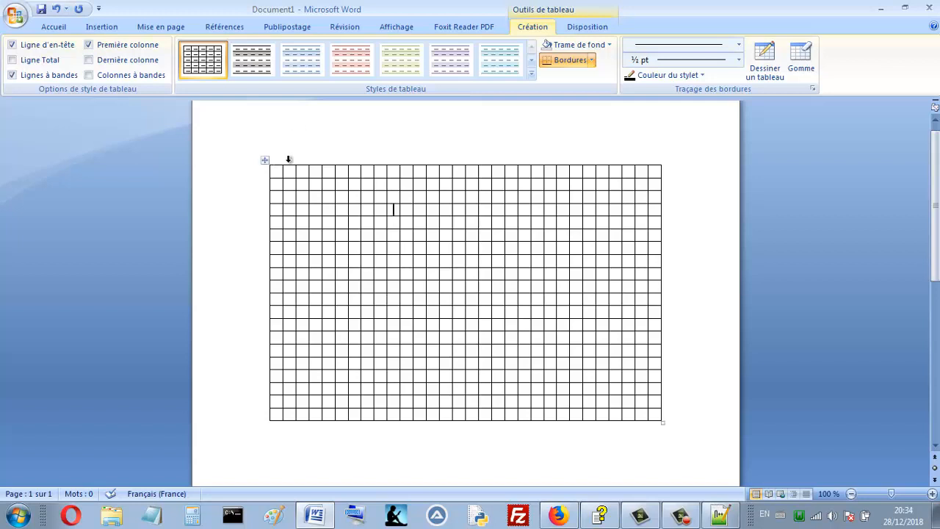
mouse_move(327, 161)
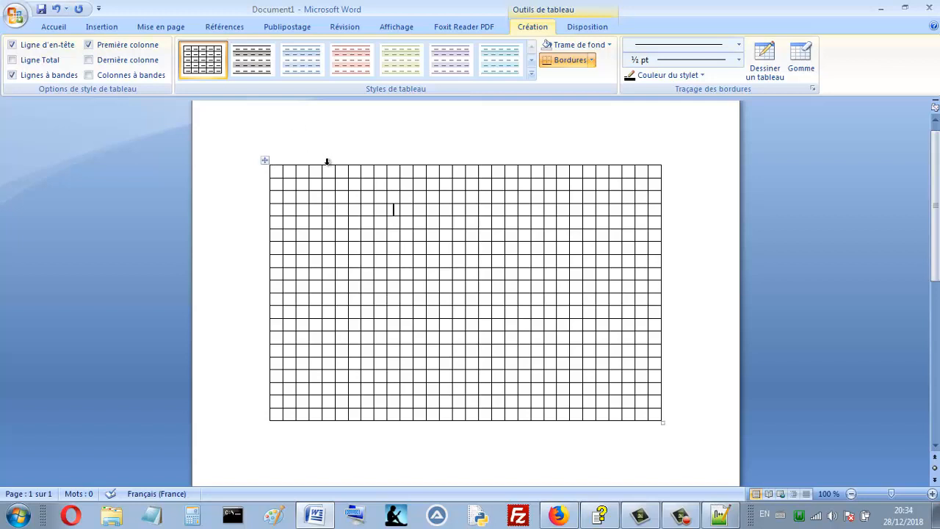
mouse_move(380, 159)
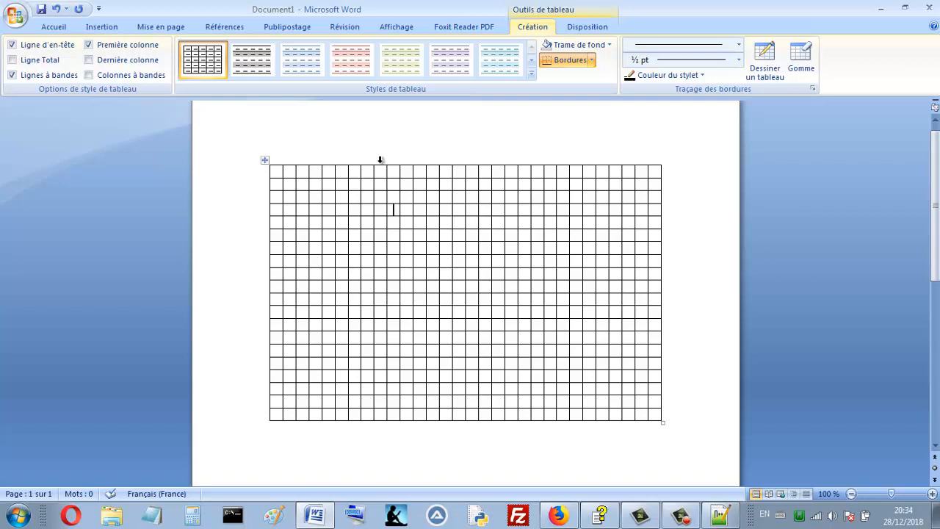
mouse_move(210, 133)
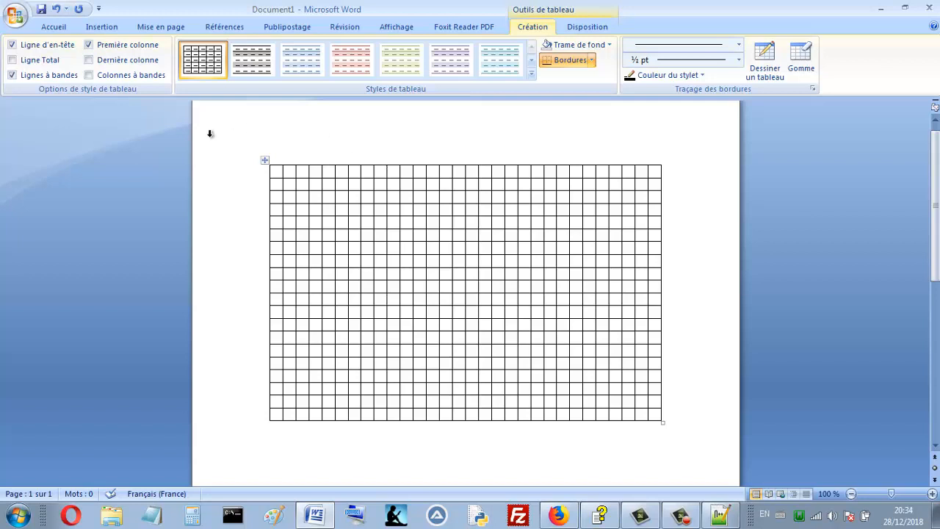
mouse_move(394, 181)
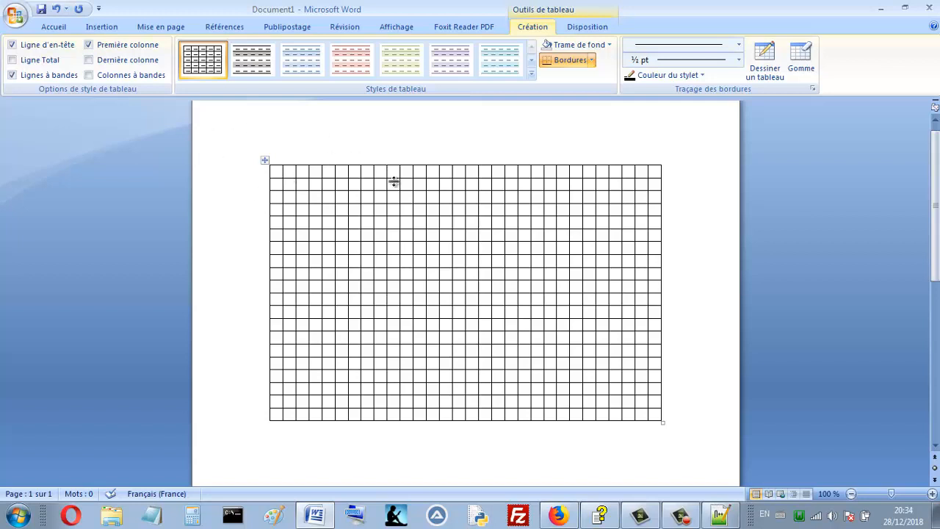
mouse_move(394, 206)
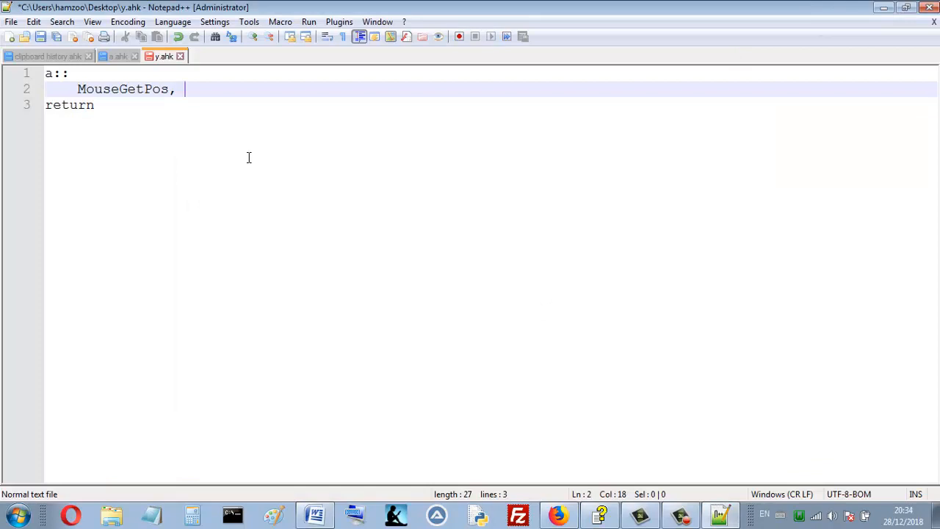
Complete 'MouseGetPos, x, y' and add a 'msgBox, x=%% - y=%y%' line
type("x, y")
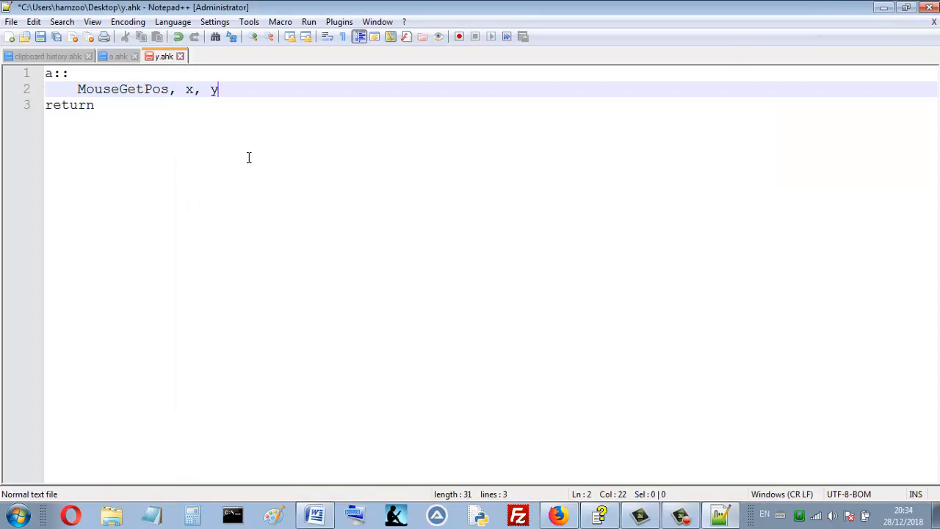
key("Return")
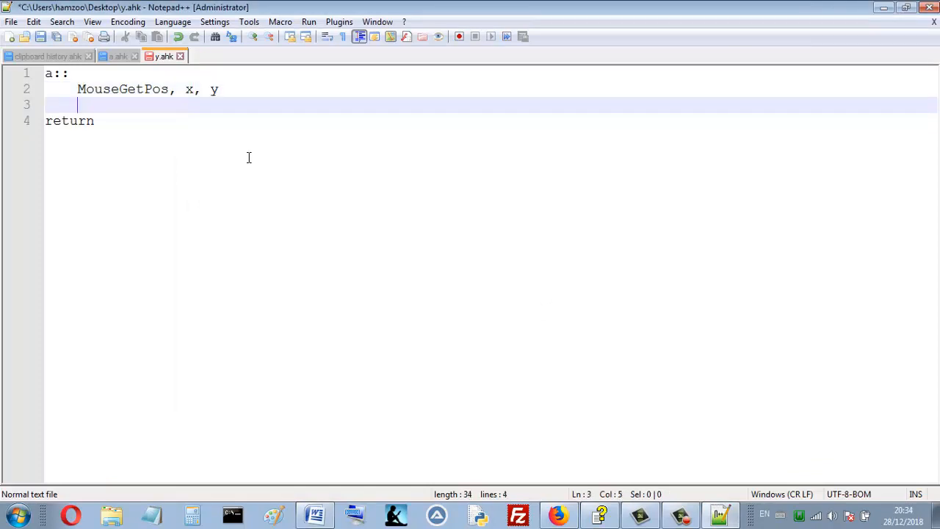
type("msgBo")
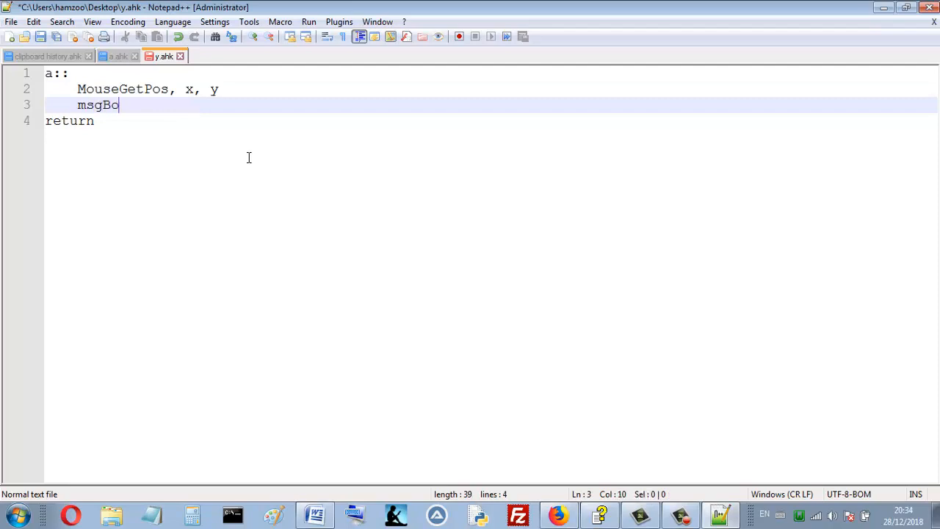
type("x, %")
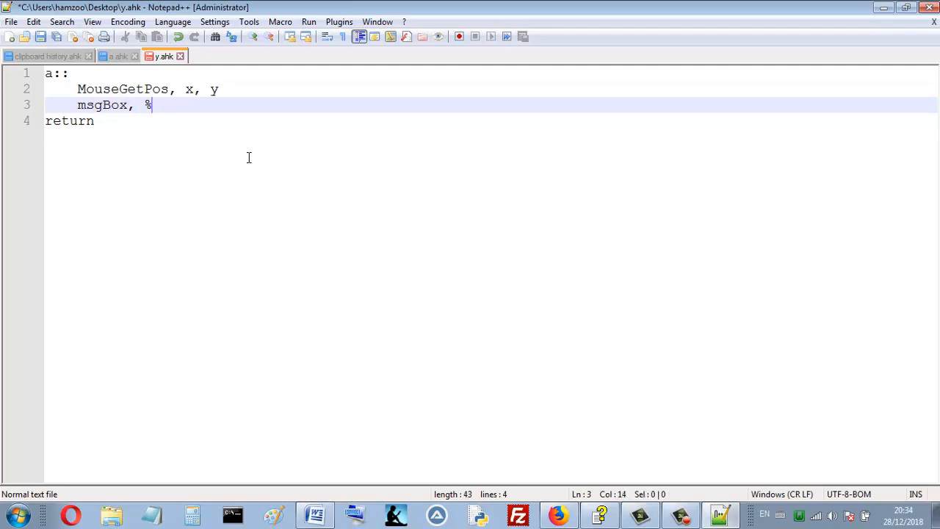
type("%-")
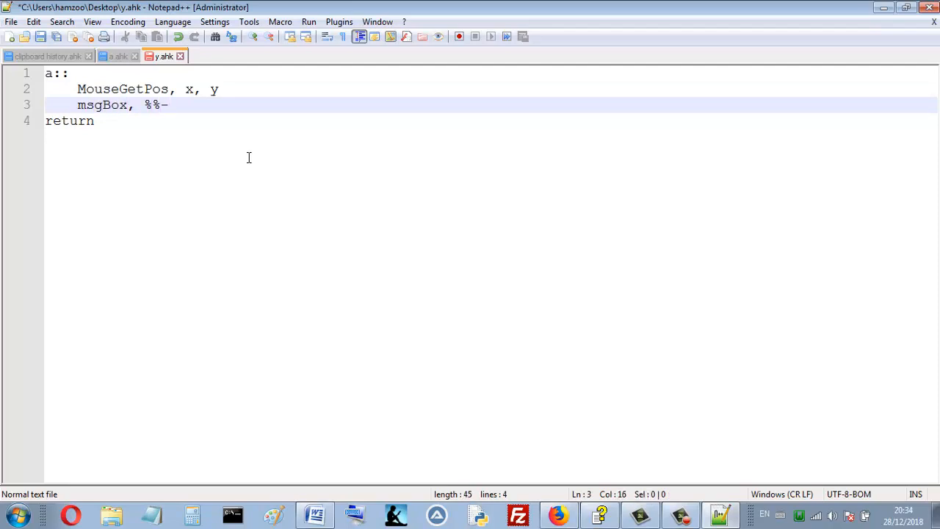
type("y")
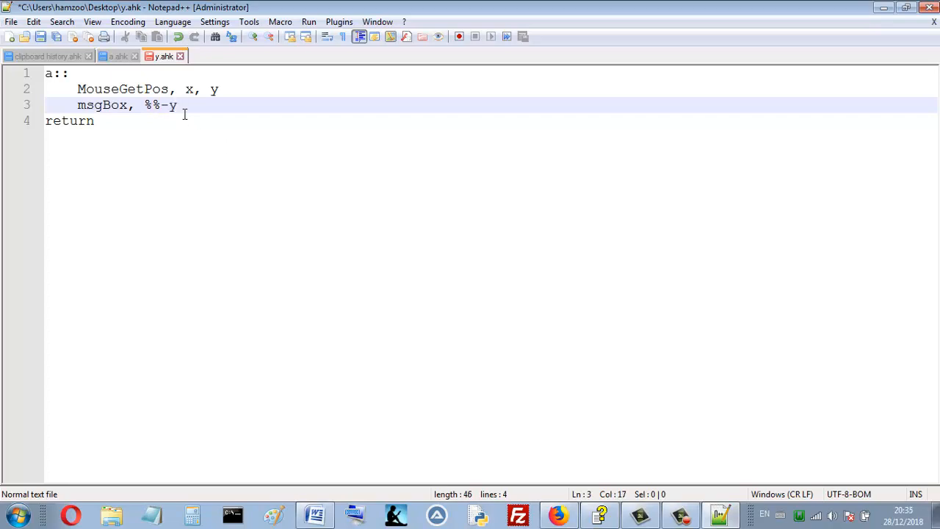
key("Backspace")
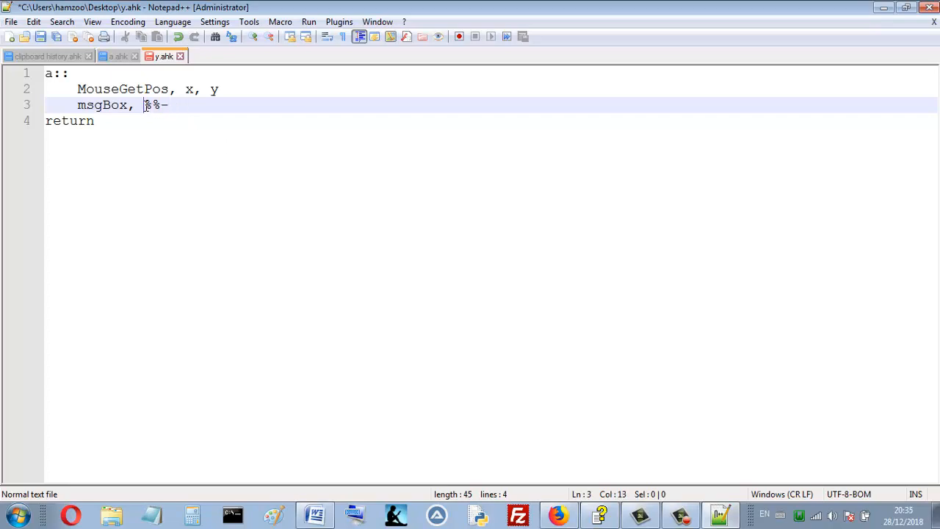
type("x=")
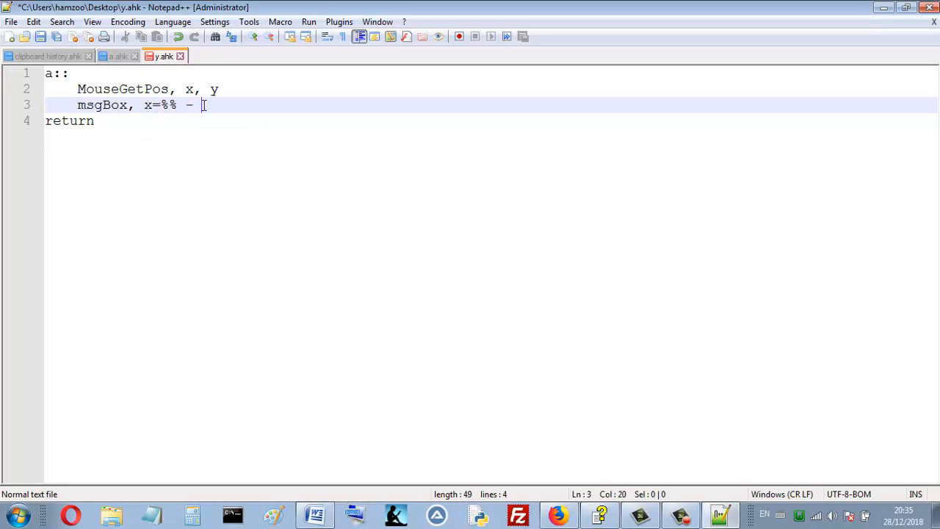
type("y=%%")
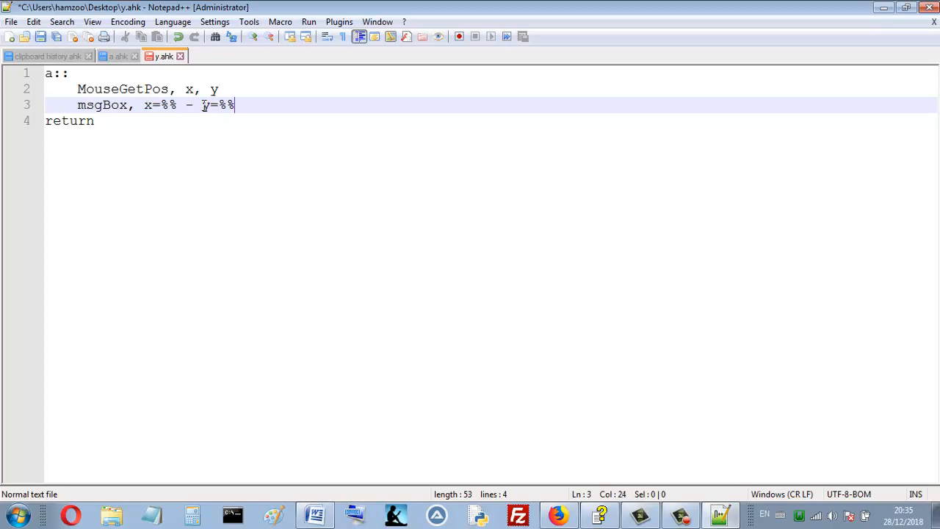
type("y")
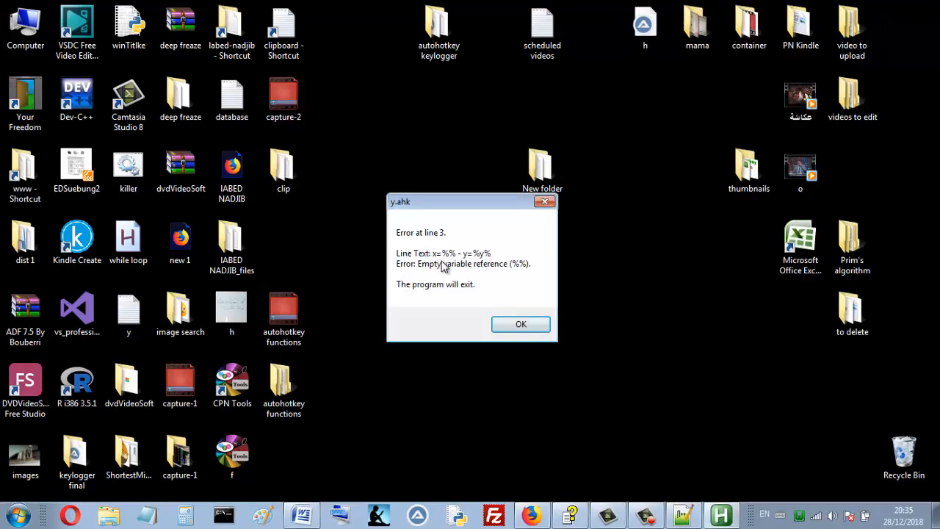
mouse_move(434, 263)
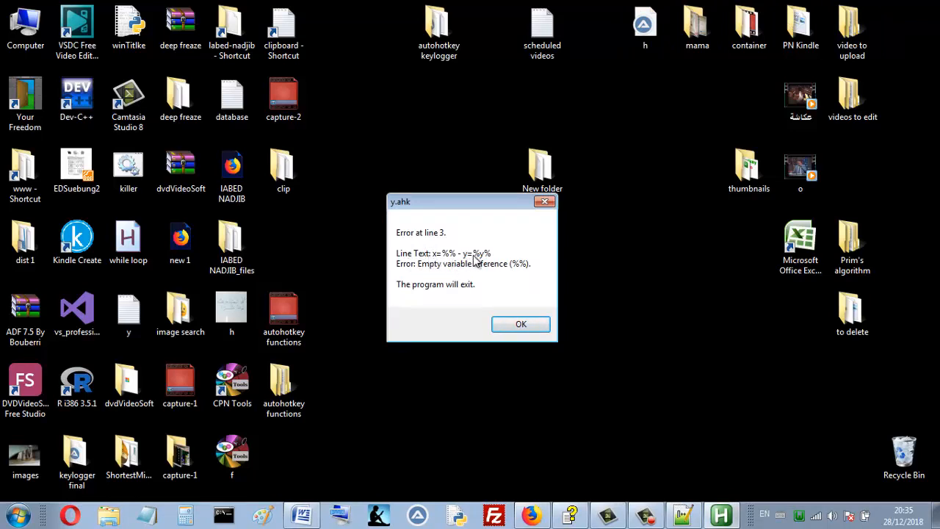
Dismiss the line 3 empty-variable error and fill the message with 'x=%x%'
left_click(521, 324)
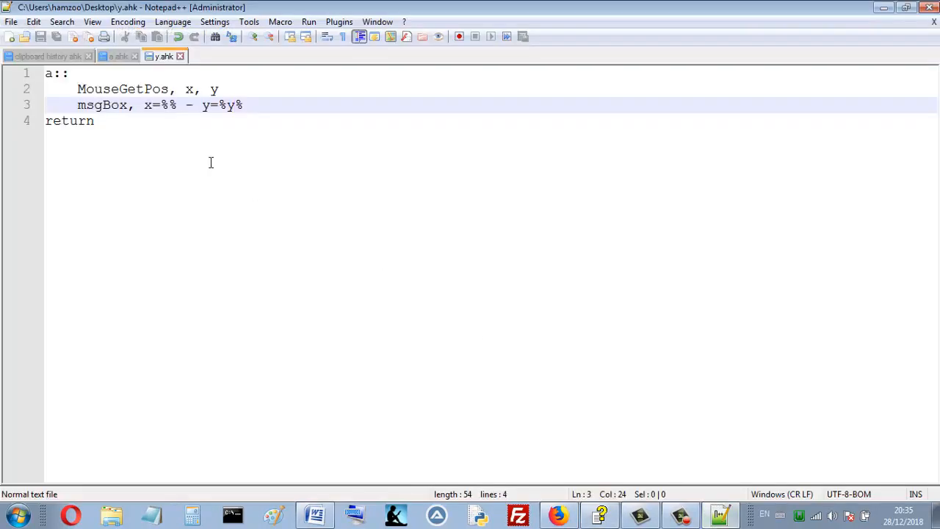
left_click(167, 105)
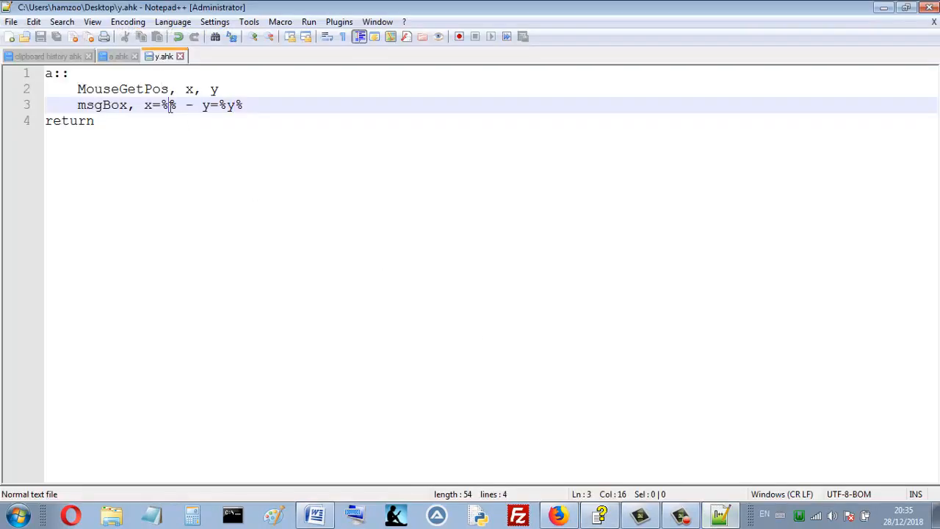
type("x")
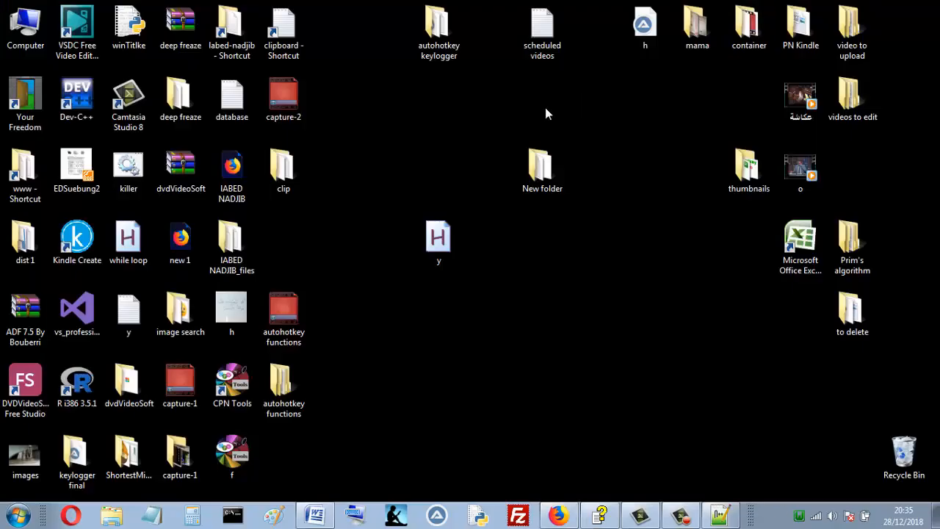
Launch y.ahk and close the coordinate messages 'x=495 - y=116' and 'x=0 - y=0'
left_click(438, 242)
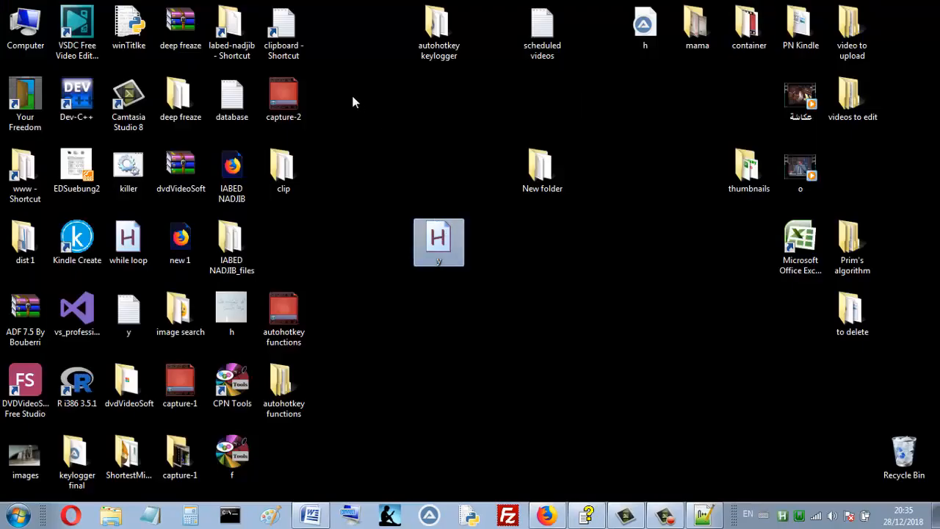
double_click(438, 243)
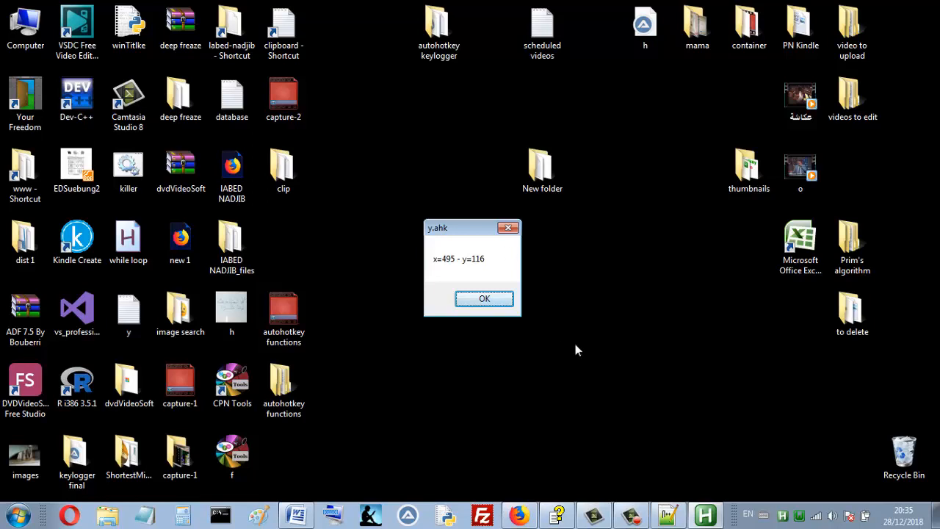
left_click(484, 298)
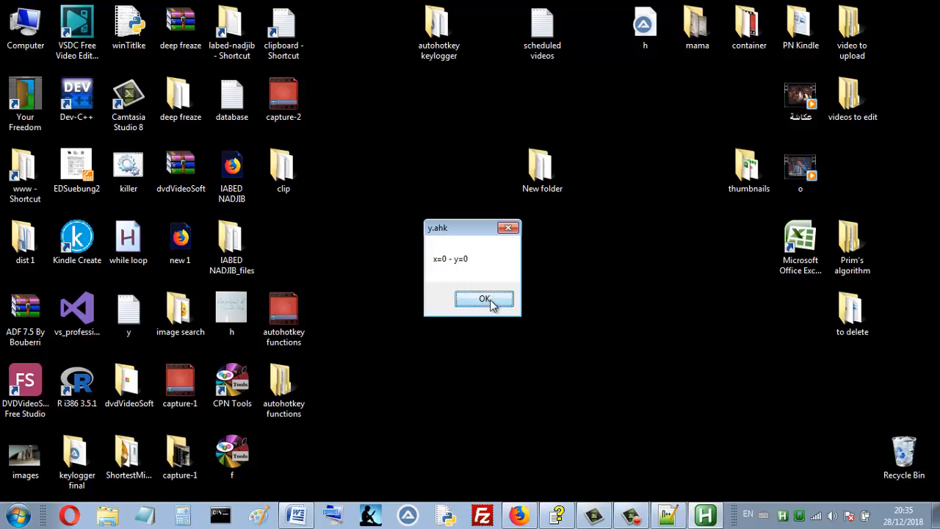
left_click(484, 299)
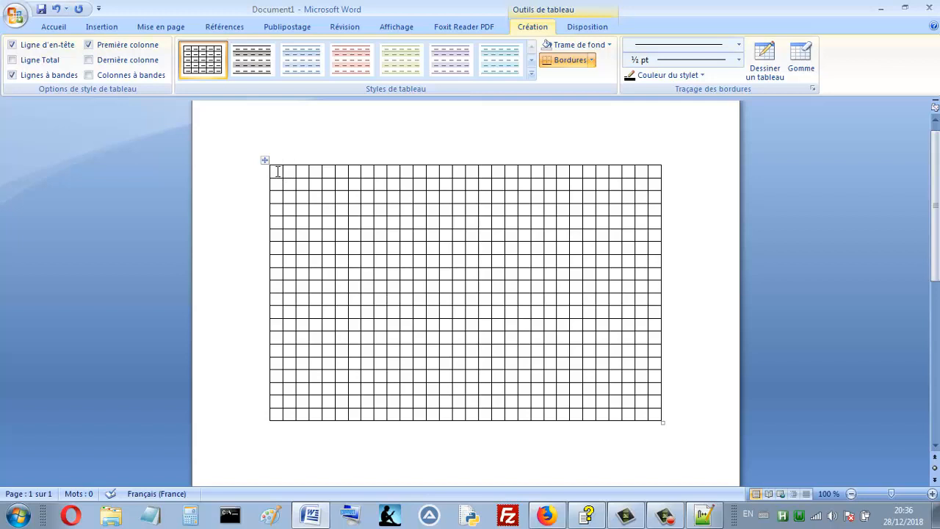
mouse_move(291, 172)
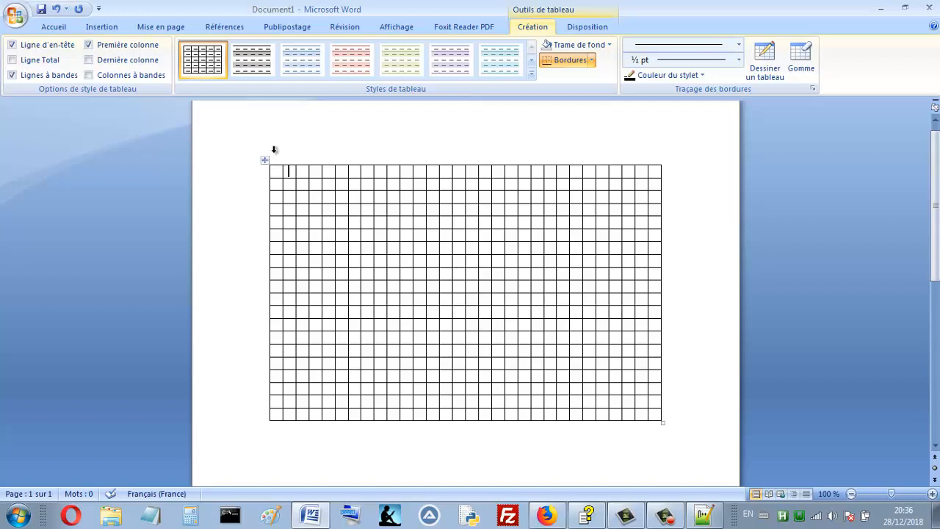
mouse_move(274, 153)
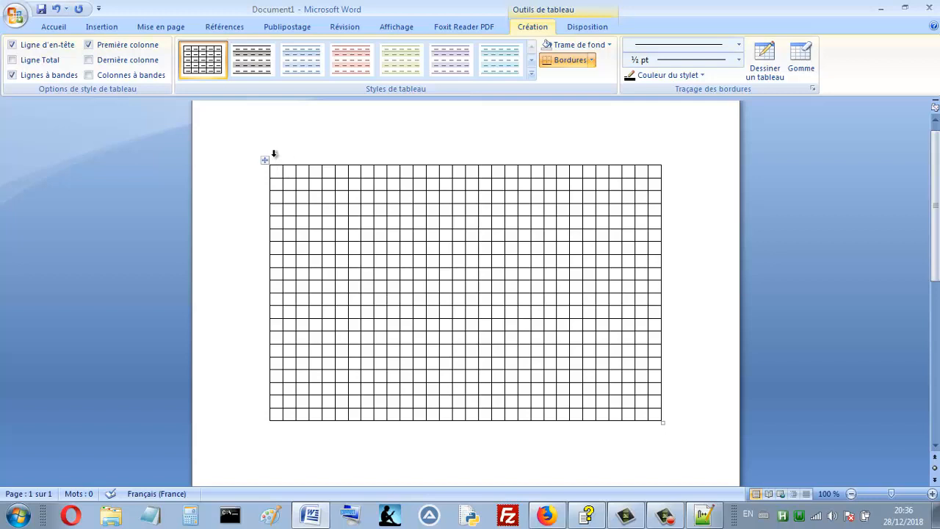
Switch back to the finished y.ahk script in Notepad++
left_click(287, 171)
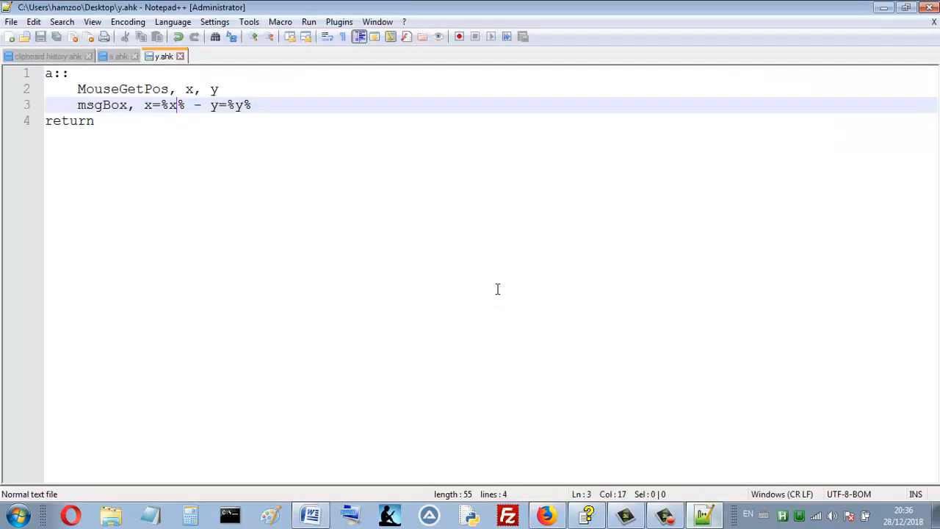
mouse_move(261, 105)
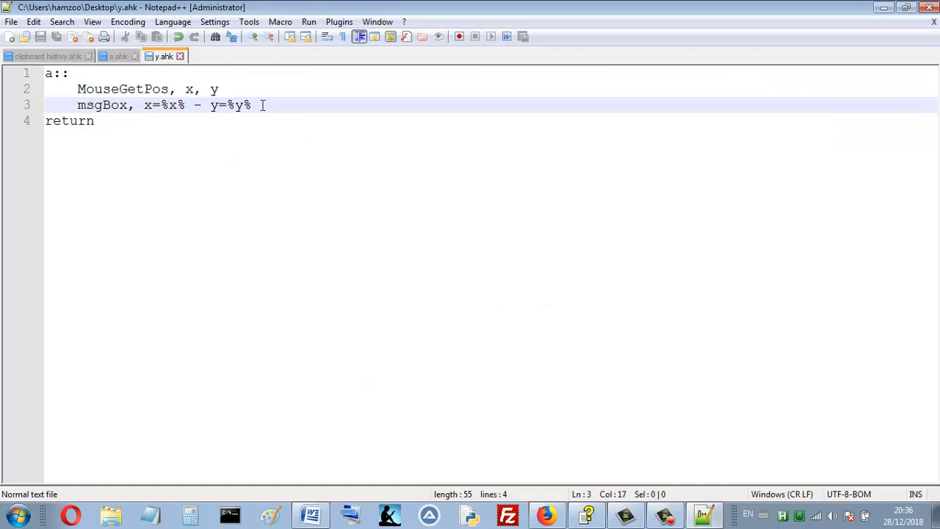